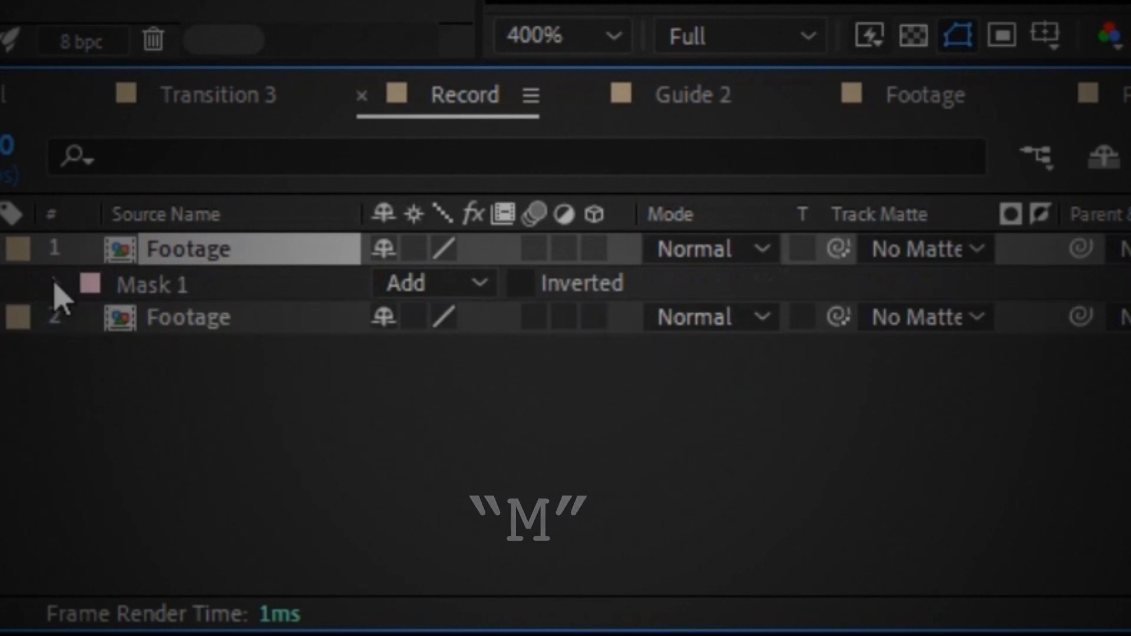
Set Mask 1 on the top Footage layer to Subtract with a 20 px feather
{"action": "left_click", "coordinate": [60, 283]}
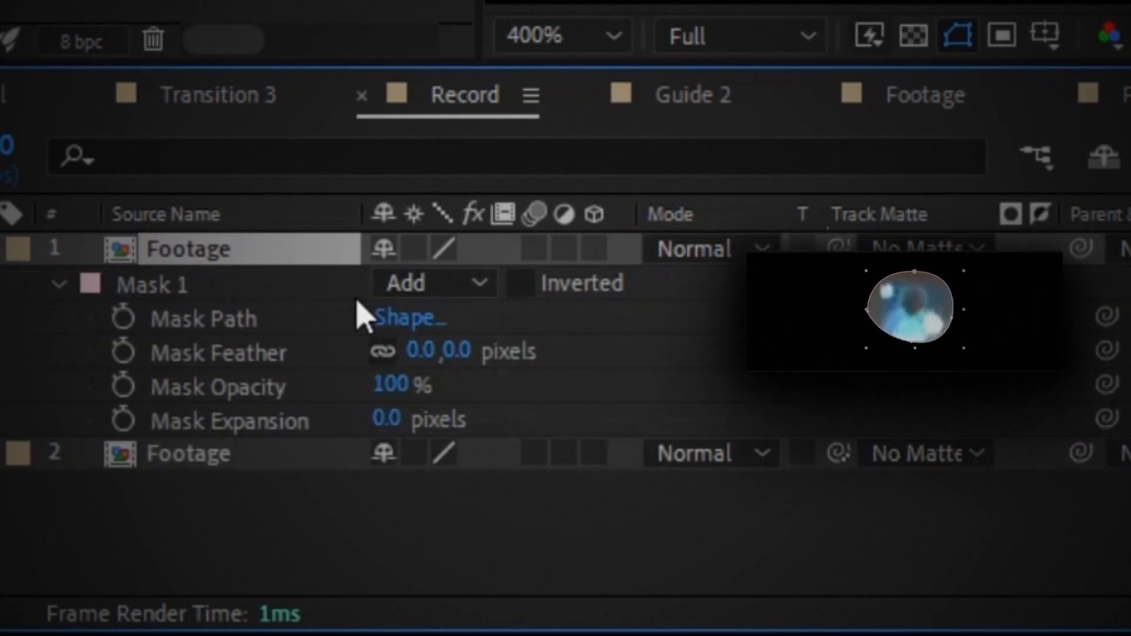
{"action": "left_click", "coordinate": [433, 282]}
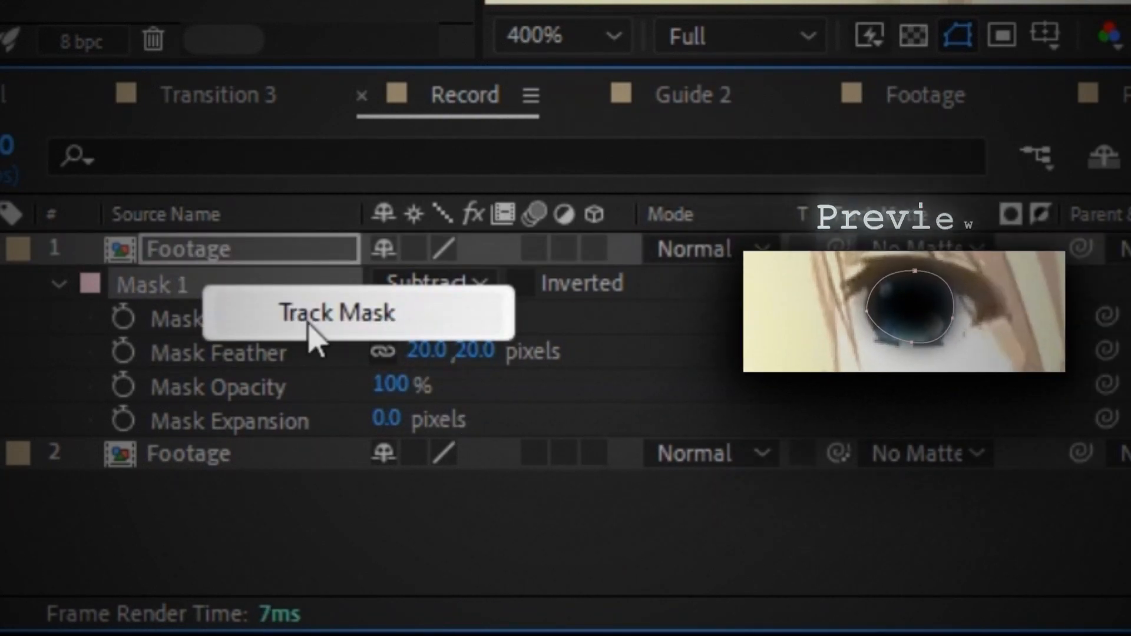
Track Mask 1 forward with Position, Scale & Rotation, generating mask path keyframes
{"action": "left_click", "coordinate": [337, 312]}
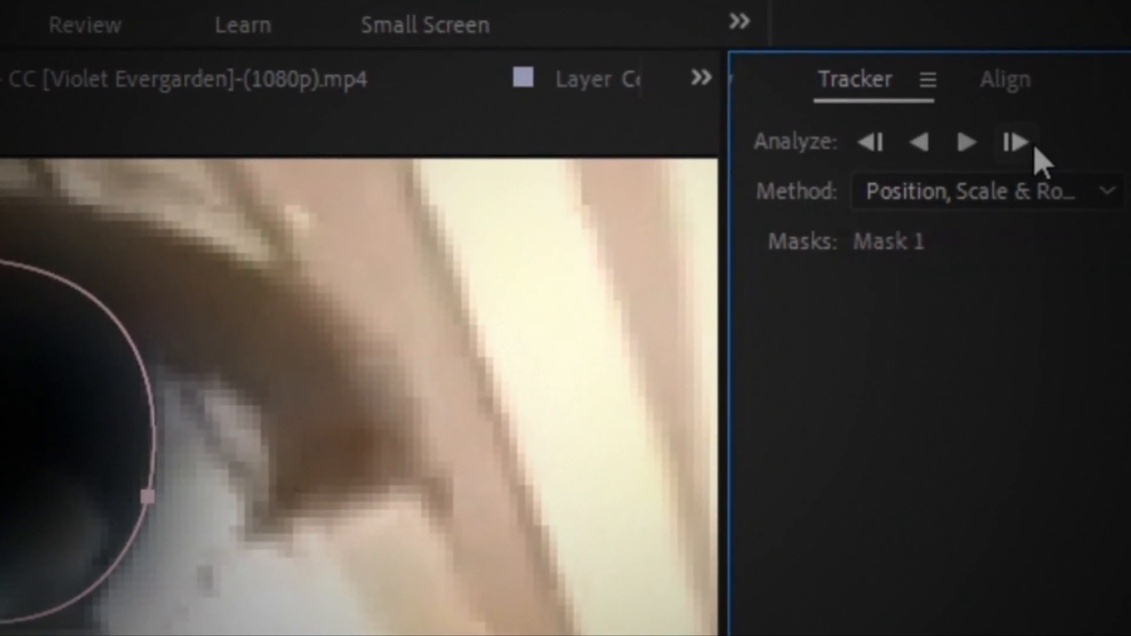
{"action": "left_click", "coordinate": [1014, 141]}
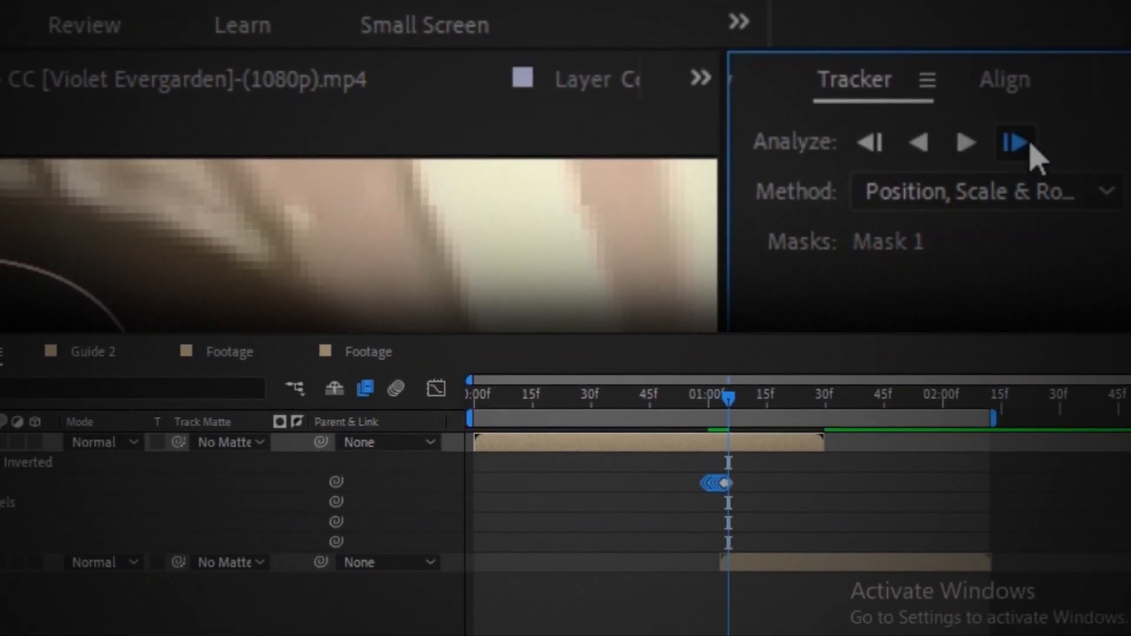
{"action": "left_click", "coordinate": [1015, 142]}
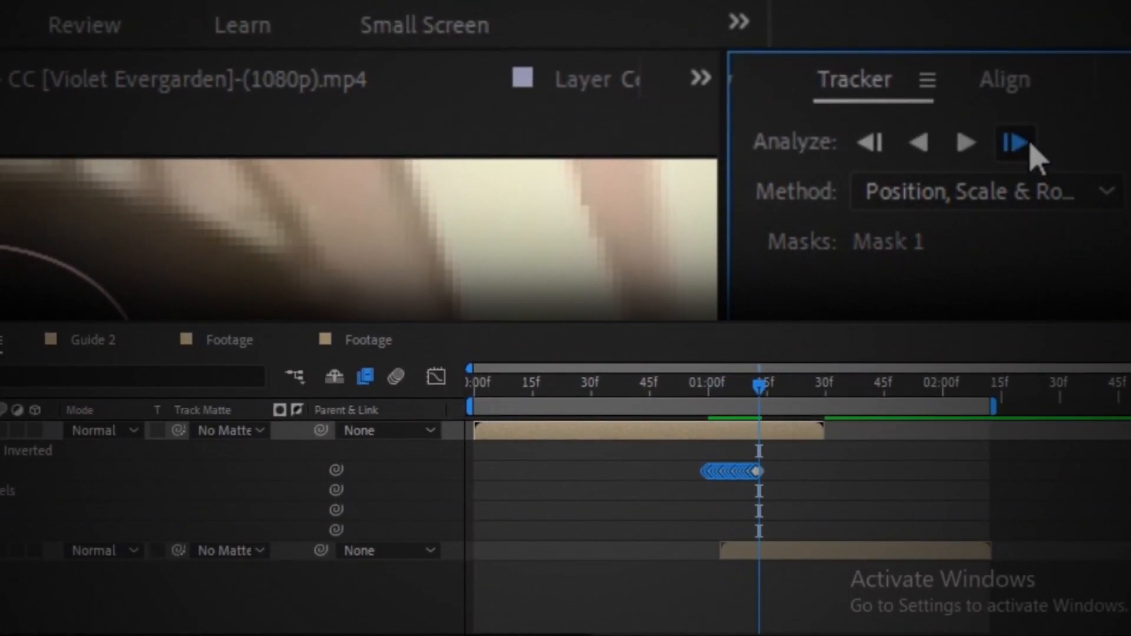
{"action": "left_click", "coordinate": [1013, 142]}
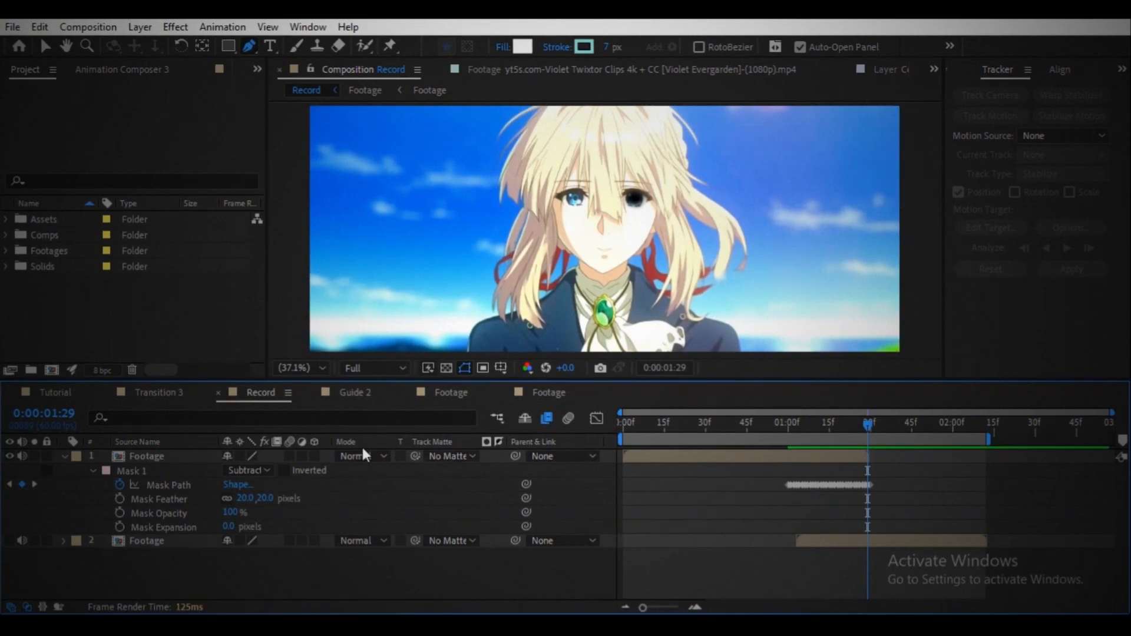
Keyframe Mask Expansion from 0 px to -30.1 px later in time, then fit the frame
{"action": "left_click", "coordinate": [845, 421]}
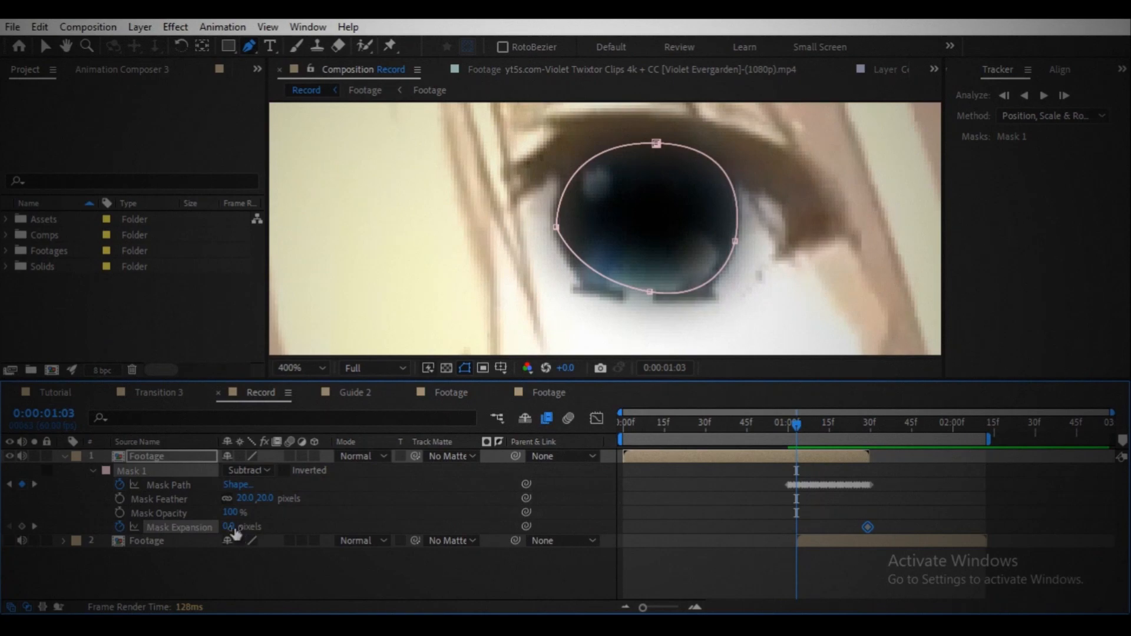
{"action": "left_click", "coordinate": [301, 368]}
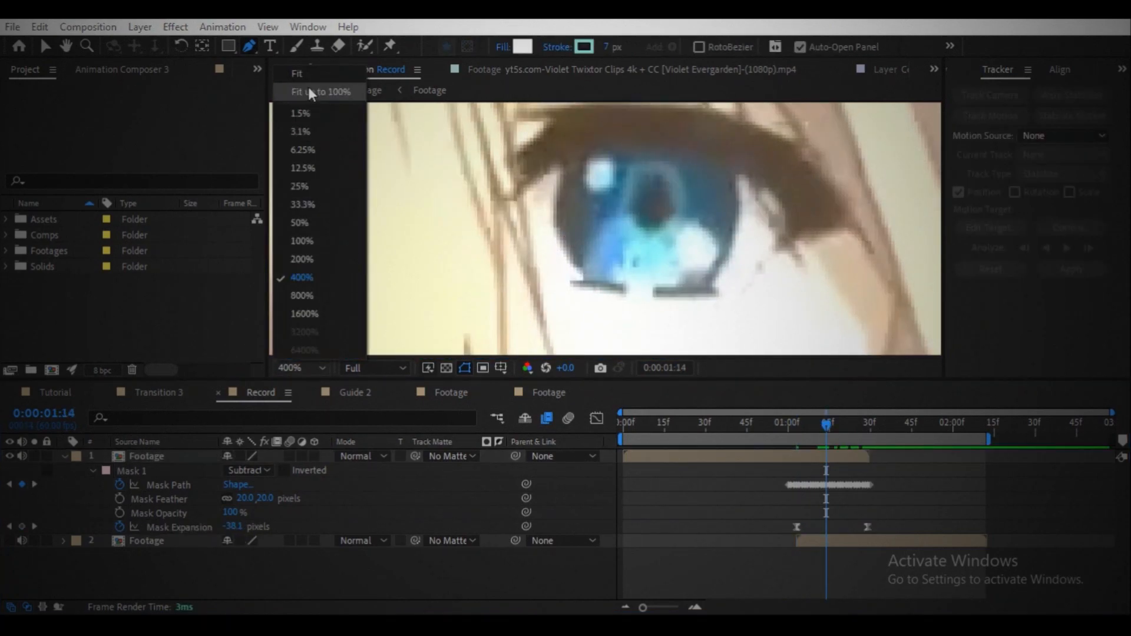
{"action": "left_click", "coordinate": [319, 92]}
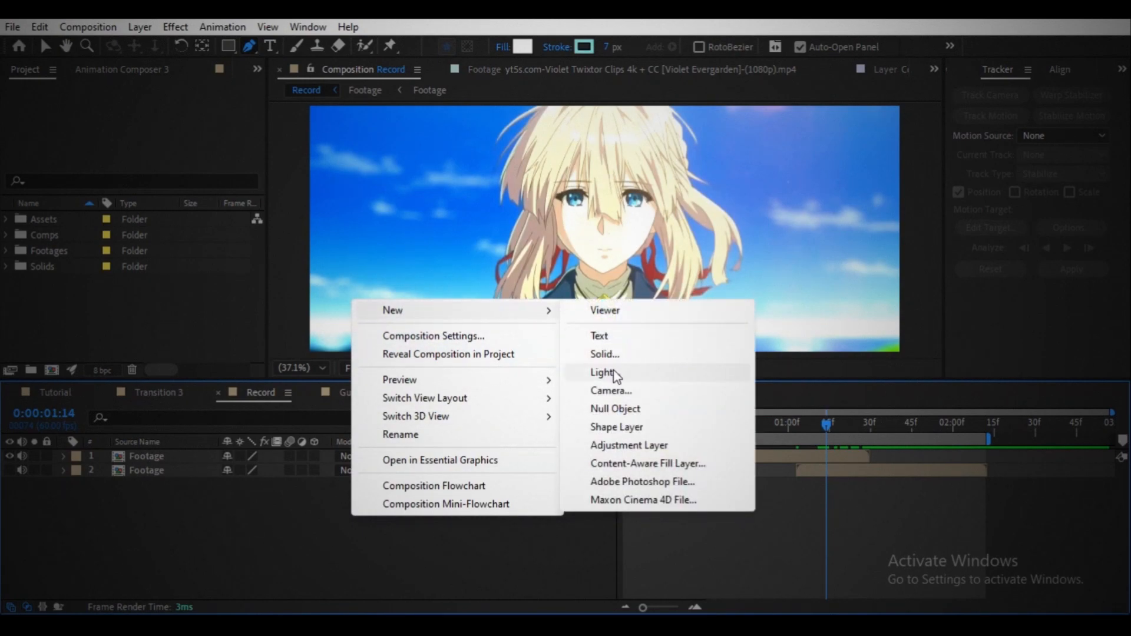
Add Camera 1 and Null 9 to the comp, parenting the camera to the null
{"action": "left_click", "coordinate": [614, 409]}
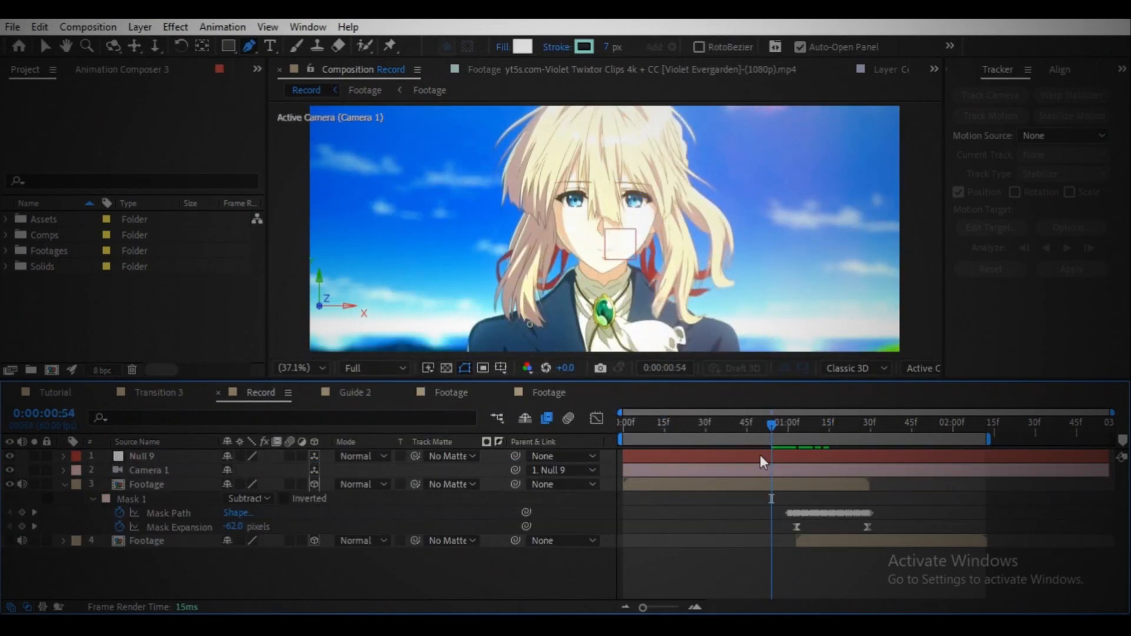
{"action": "left_click", "coordinate": [141, 456]}
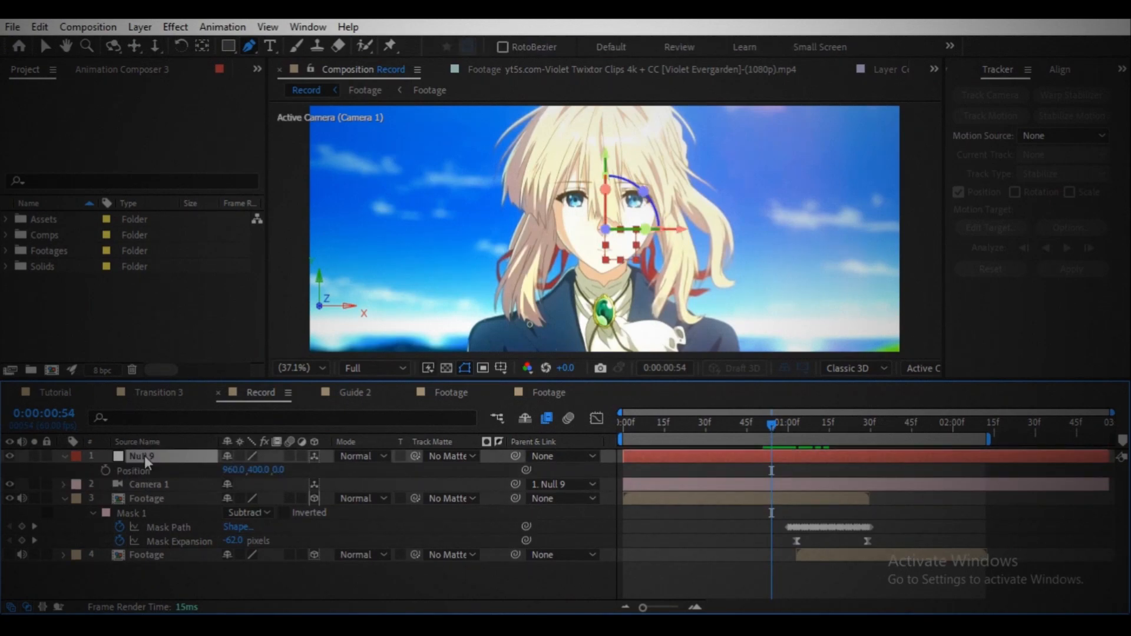